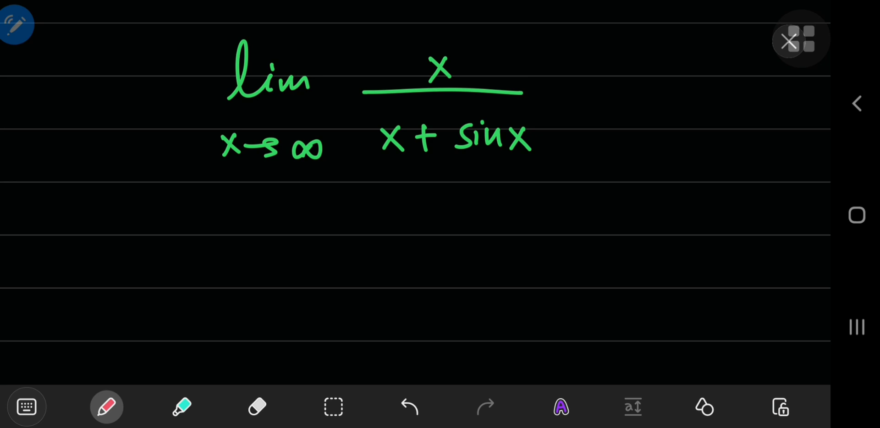
# Step: Pick the red pen and start writing a 1 below the lim x→∞ x/(x+sin x) expression
pyautogui.click(789, 42)
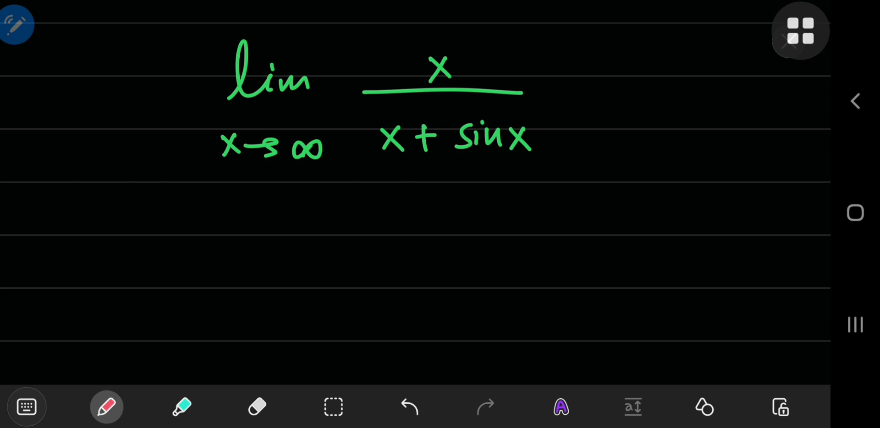
pyautogui.click(799, 31)
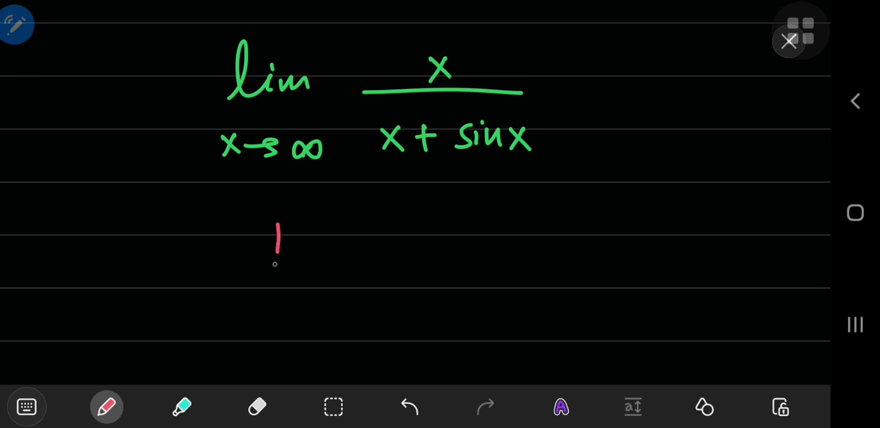
# Step: Write 1/(1+cos x) in red and underline x→∞ in the original limit
pyautogui.moveTo(213, 266); pyautogui.dragTo(376, 263)
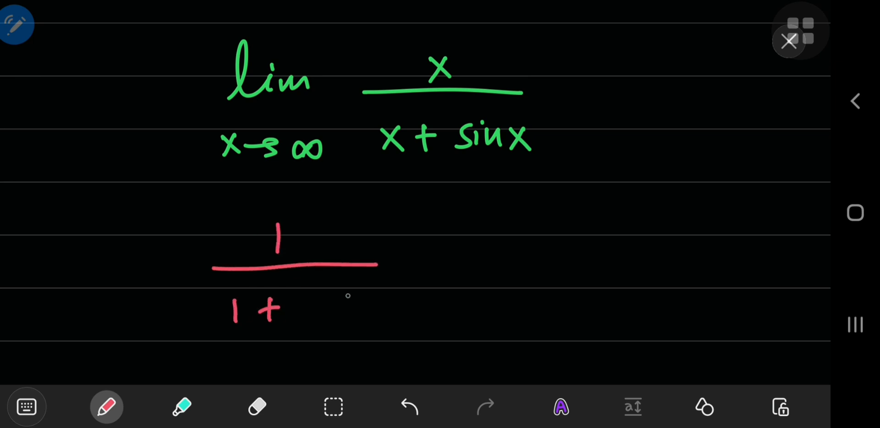
pyautogui.moveTo(297, 308); pyautogui.dragTo(356, 311)
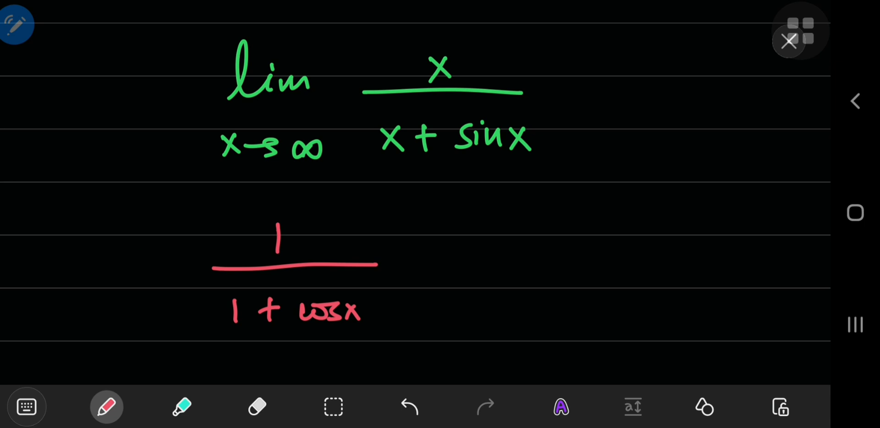
pyautogui.moveTo(212, 170); pyautogui.dragTo(319, 168)
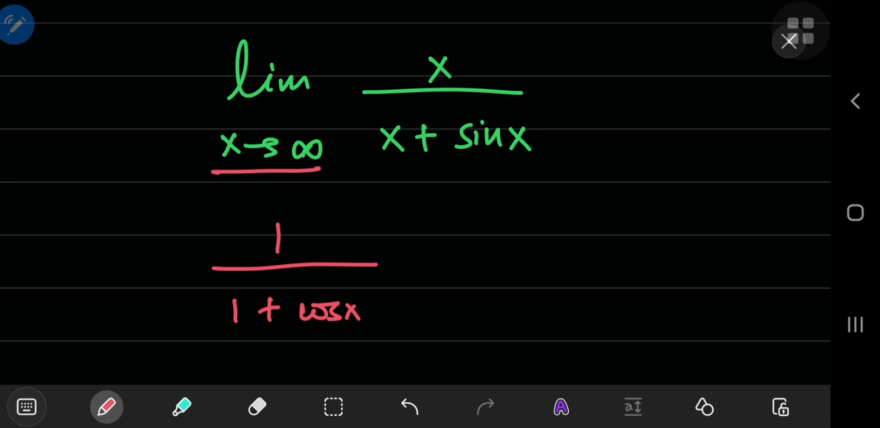
# Step: Note −1 ≤ cos x ≤ +1 and x → +∞, then switch the ink to orange
pyautogui.moveTo(603, 280); pyautogui.dragTo(670, 280)
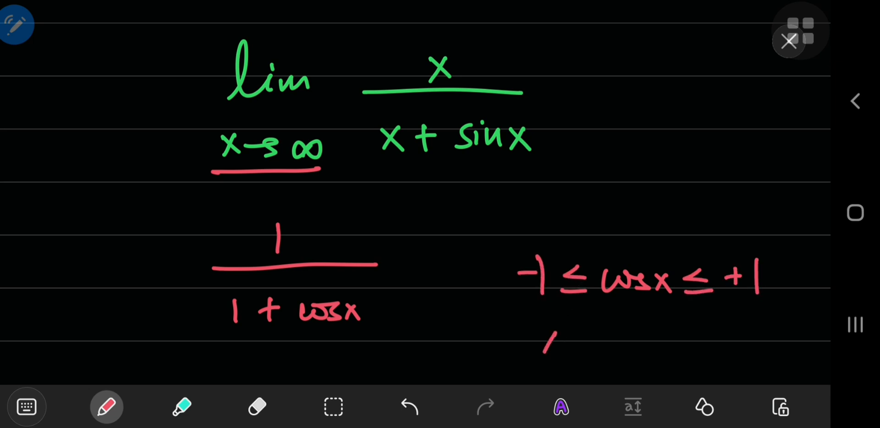
pyautogui.moveTo(542, 340); pyautogui.dragTo(614, 342)
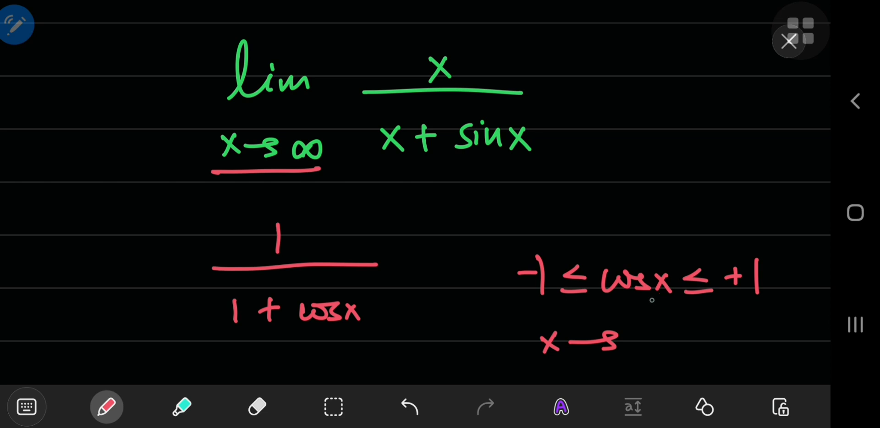
pyautogui.moveTo(637, 339); pyautogui.dragTo(693, 336)
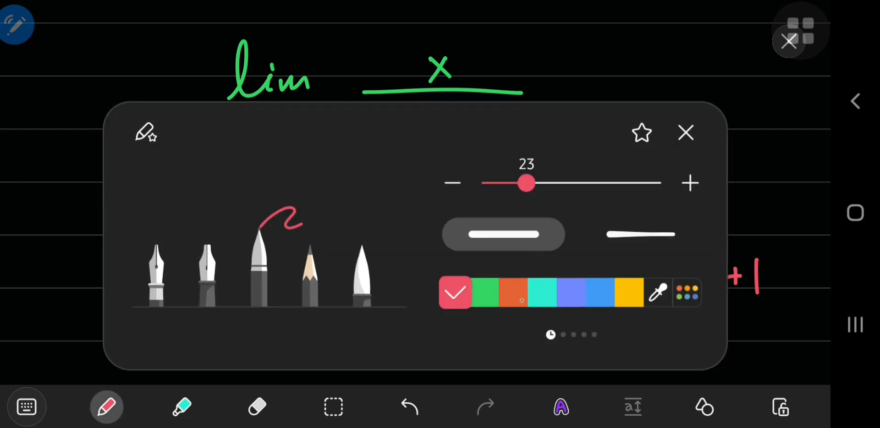
pyautogui.click(686, 133)
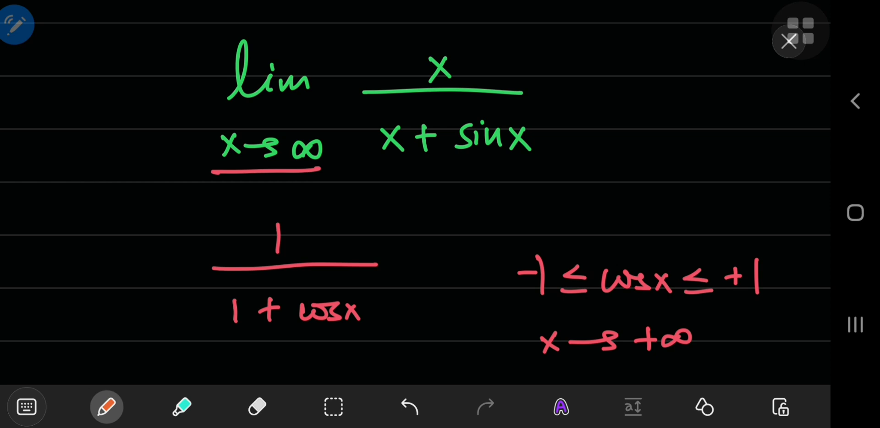
pyautogui.moveTo(469, 73); pyautogui.dragTo(493, 59)
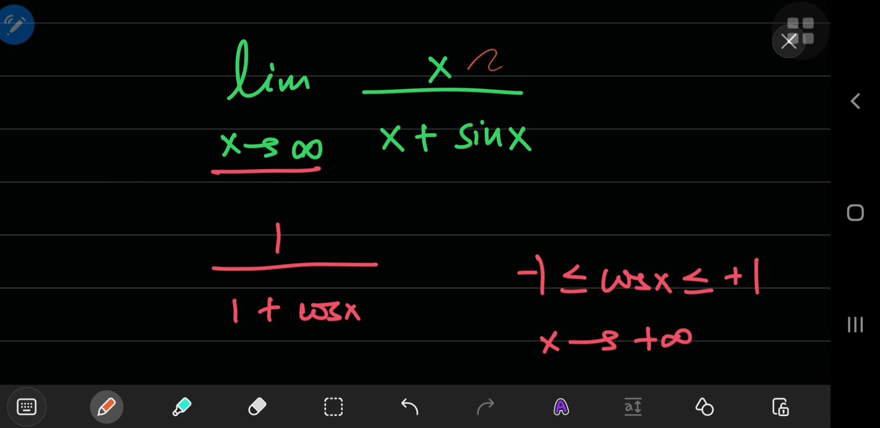
# Step: In orange, divide each term by x and begin = lim x→∞ 1/(1+sin x)
pyautogui.moveTo(393, 162); pyautogui.dragTo(393, 185)
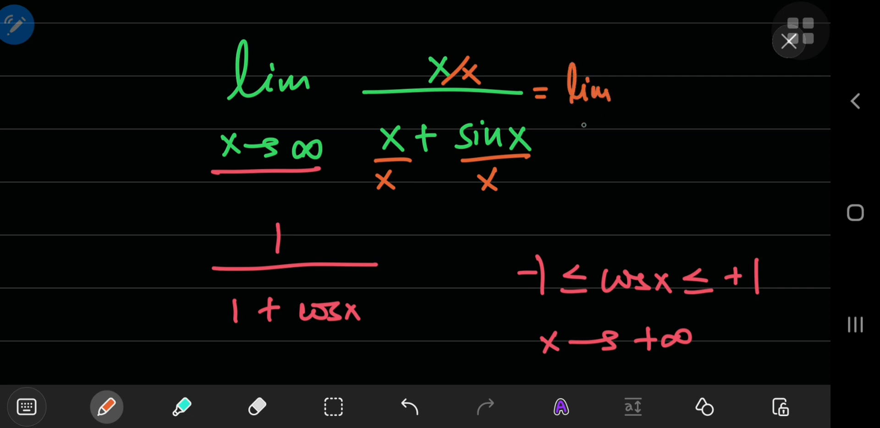
pyautogui.moveTo(578, 126); pyautogui.dragTo(634, 130)
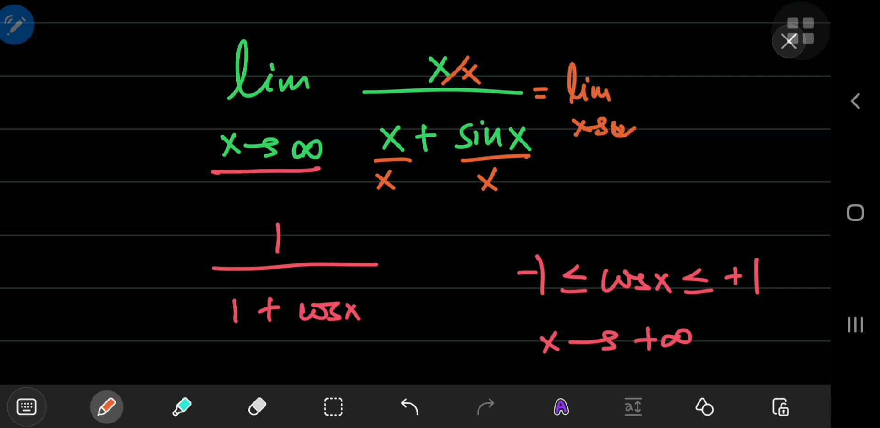
pyautogui.click(257, 406)
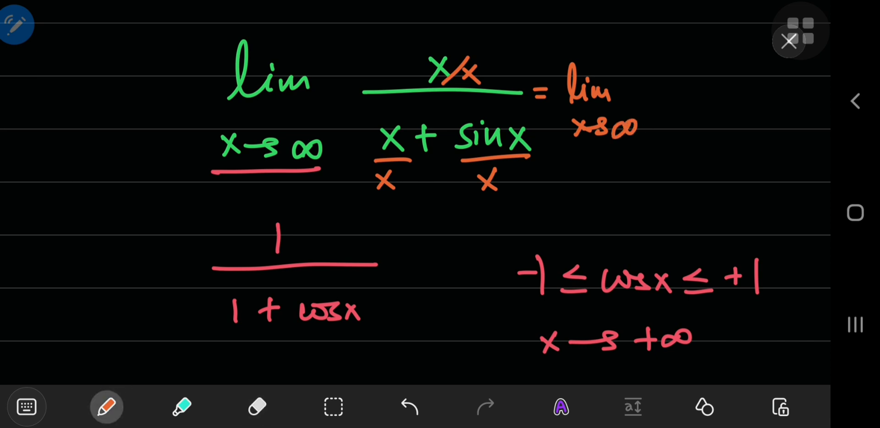
pyautogui.moveTo(705, 76); pyautogui.dragTo(755, 101)
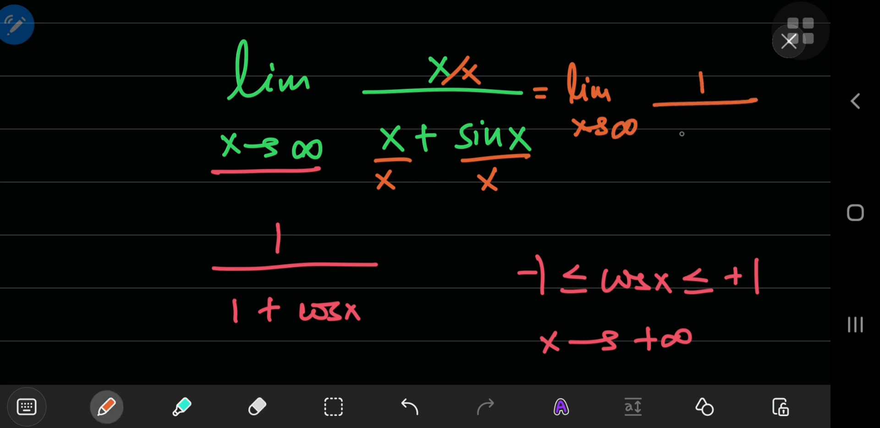
pyautogui.write('1+sinx')
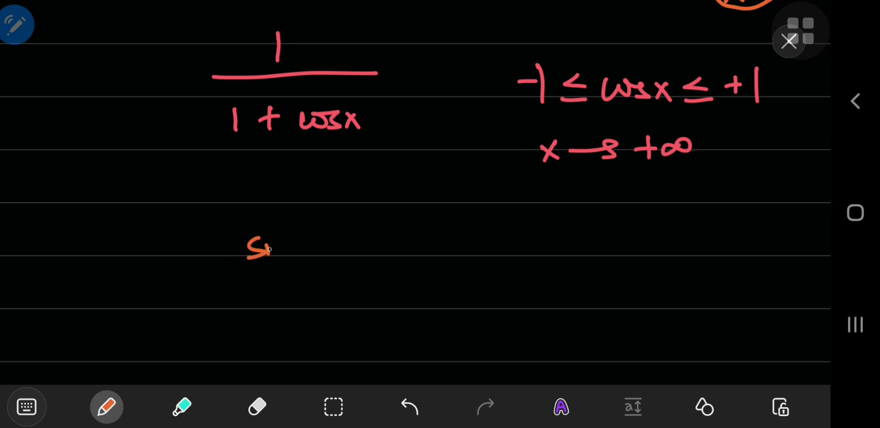
# Step: Write lim x→∞ sin x/x in orange on the empty lines
pyautogui.moveTo(267, 241); pyautogui.dragTo(312, 258)
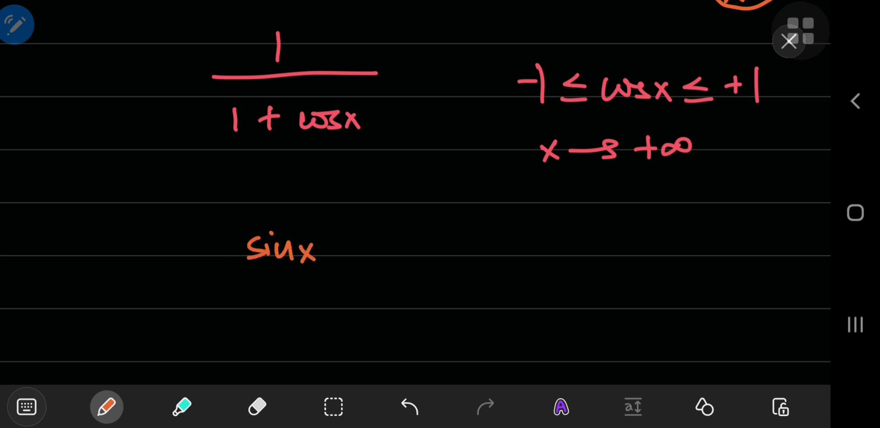
pyautogui.moveTo(235, 273); pyautogui.dragTo(332, 270)
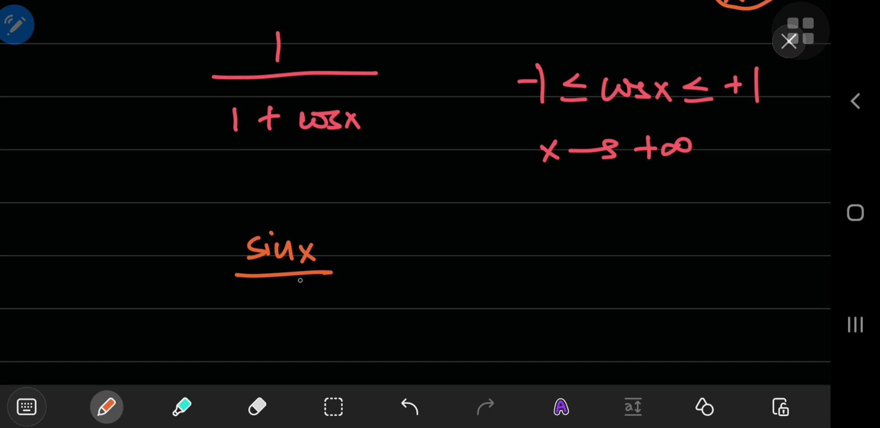
pyautogui.moveTo(257, 292); pyautogui.dragTo(275, 314)
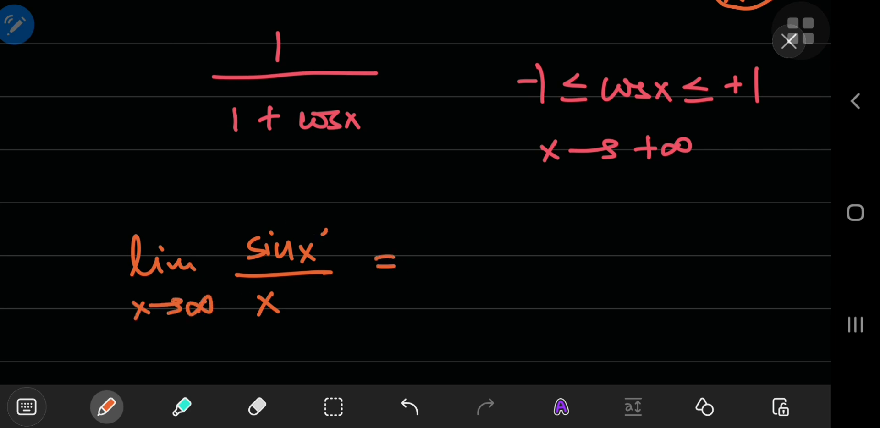
# Step: Circle sin x and x, write = 0, and conclude the limit equals 1/(1+0) = 1
pyautogui.moveTo(230, 224); pyautogui.dragTo(331, 275)
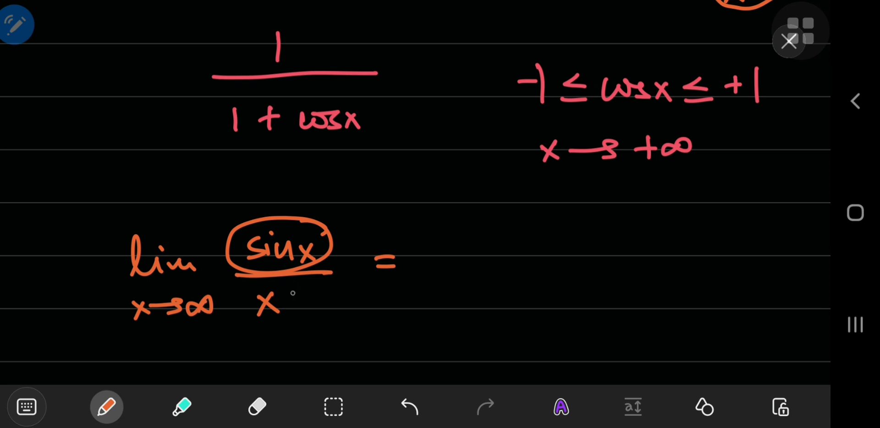
pyautogui.moveTo(257, 291); pyautogui.dragTo(328, 314)
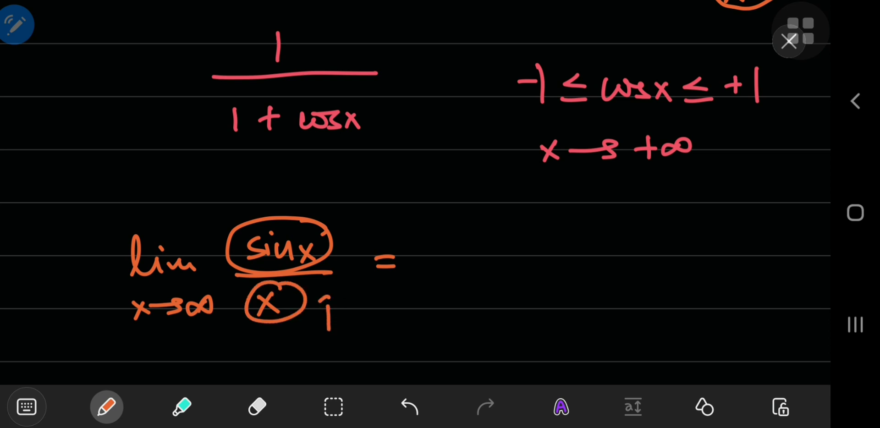
pyautogui.moveTo(328, 317); pyautogui.dragTo(328, 292)
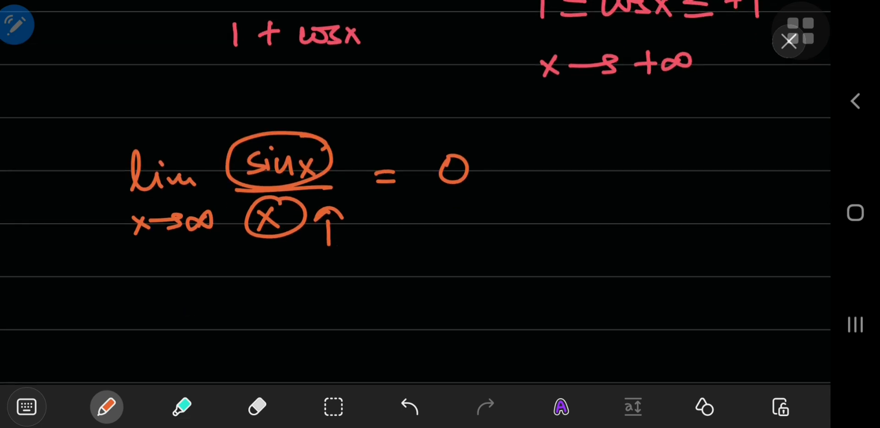
pyautogui.moveTo(180, 314); pyautogui.dragTo(331, 306)
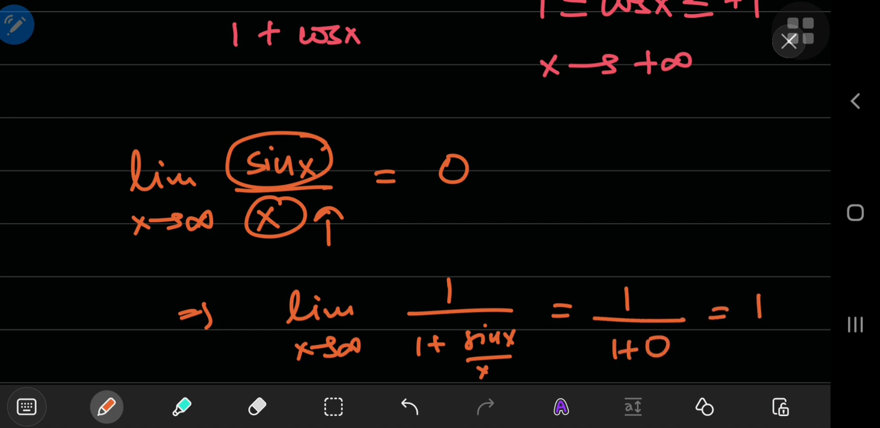
# Step: Below the solution, write the red exercise lim x→∞ (x + sin⁶⁹x)/(x² + 6)
pyautogui.scroll(-3)
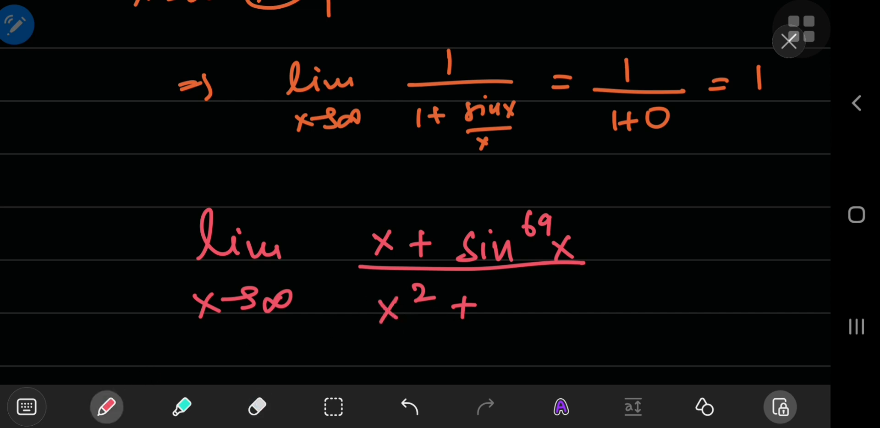
pyautogui.moveTo(522, 280); pyautogui.dragTo(517, 315)
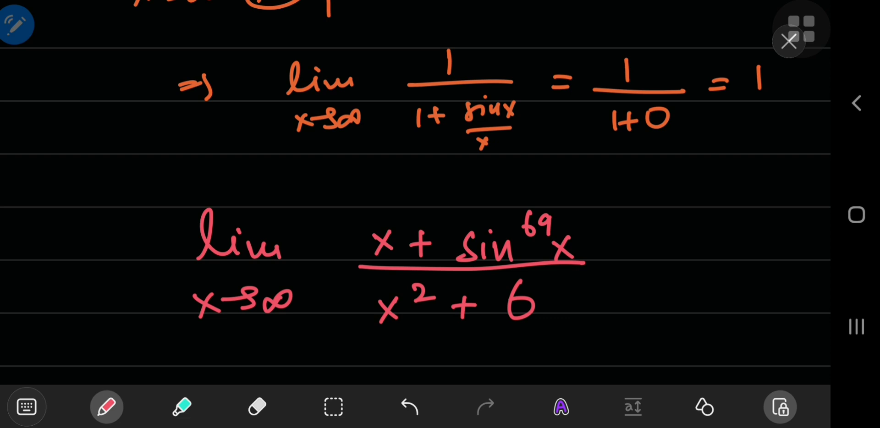
pyautogui.click(106, 406)
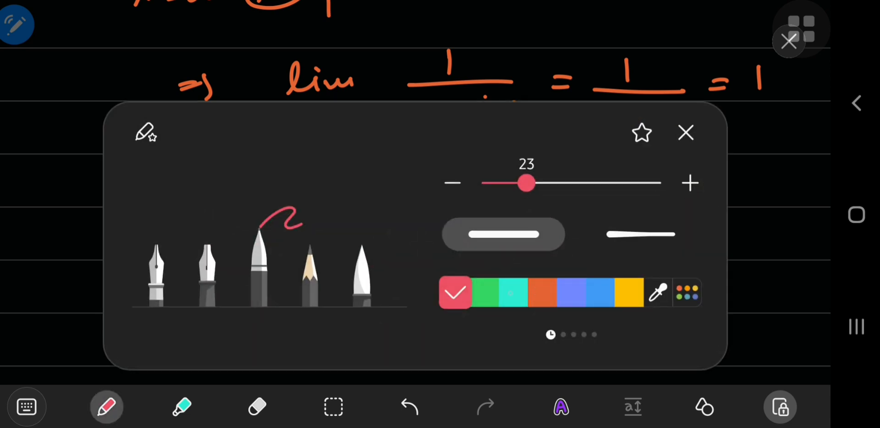
# Step: In teal, tick beside sin⁶⁹x and write x/x² under x² + 6
pyautogui.click(685, 132)
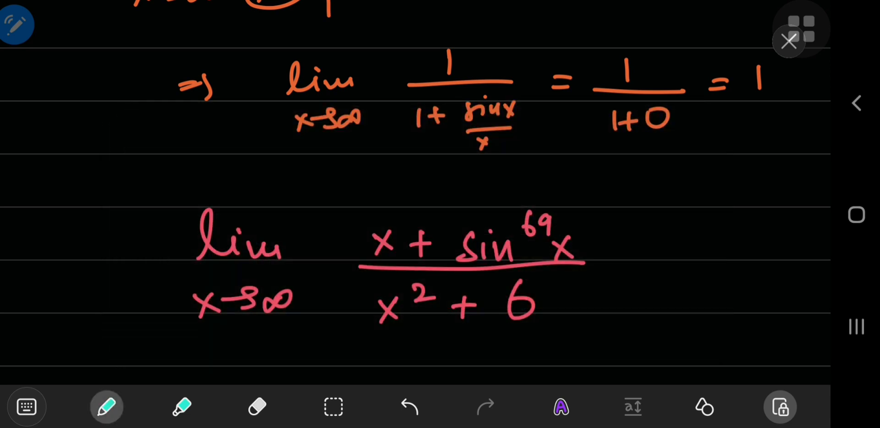
pyautogui.moveTo(583, 196); pyautogui.dragTo(609, 185)
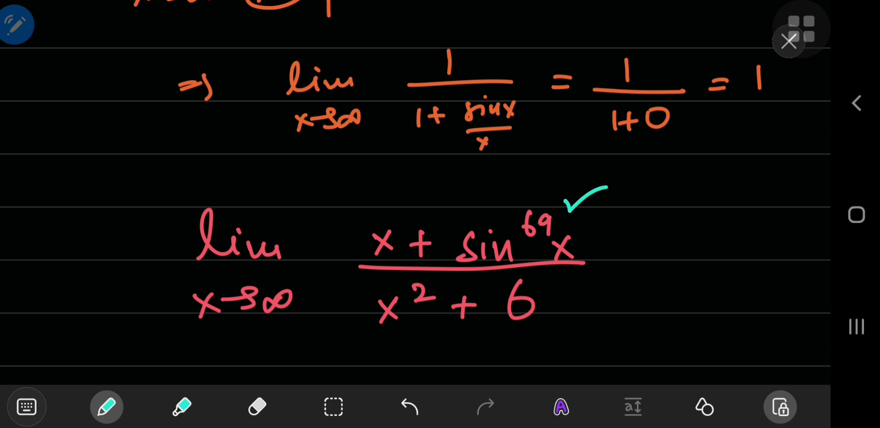
pyautogui.moveTo(370, 333); pyautogui.dragTo(410, 345)
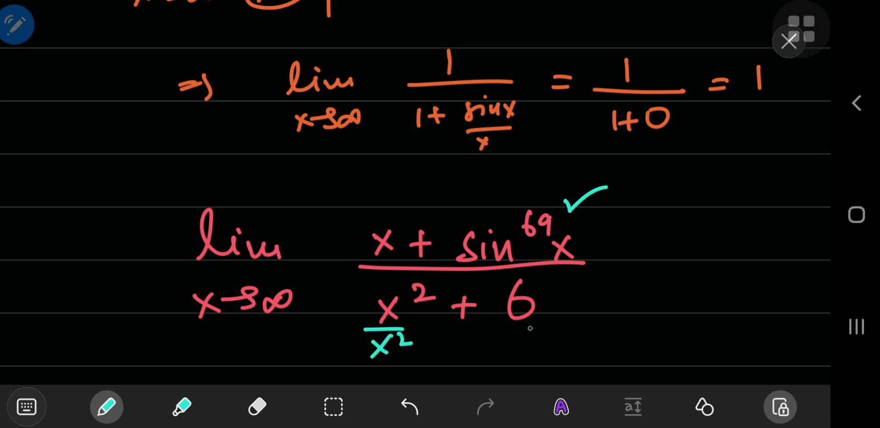